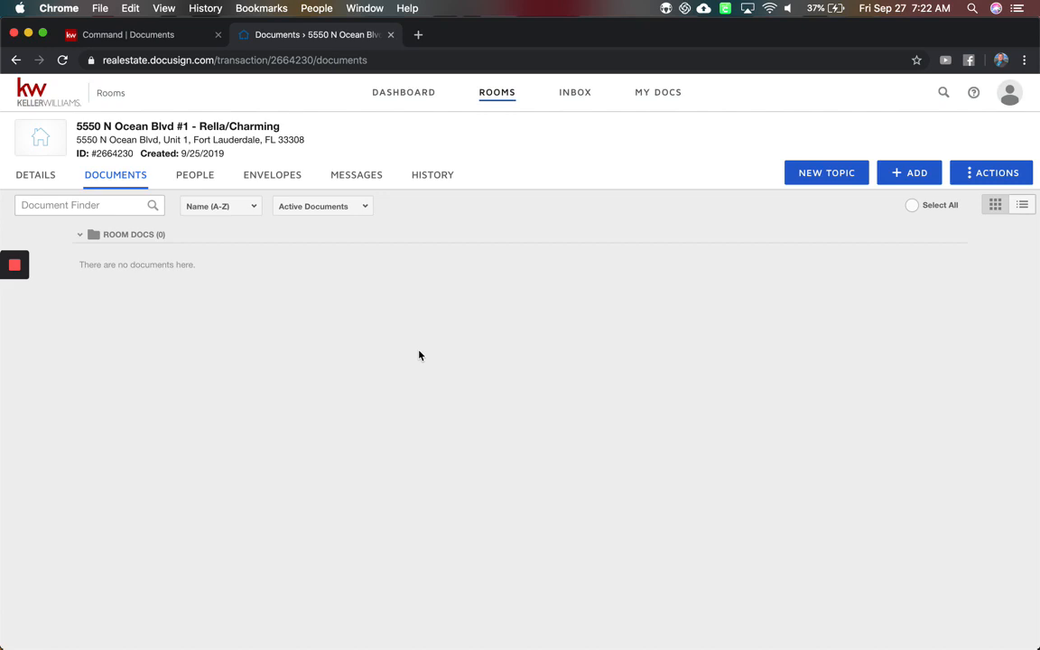
pyautogui.click(136, 35)
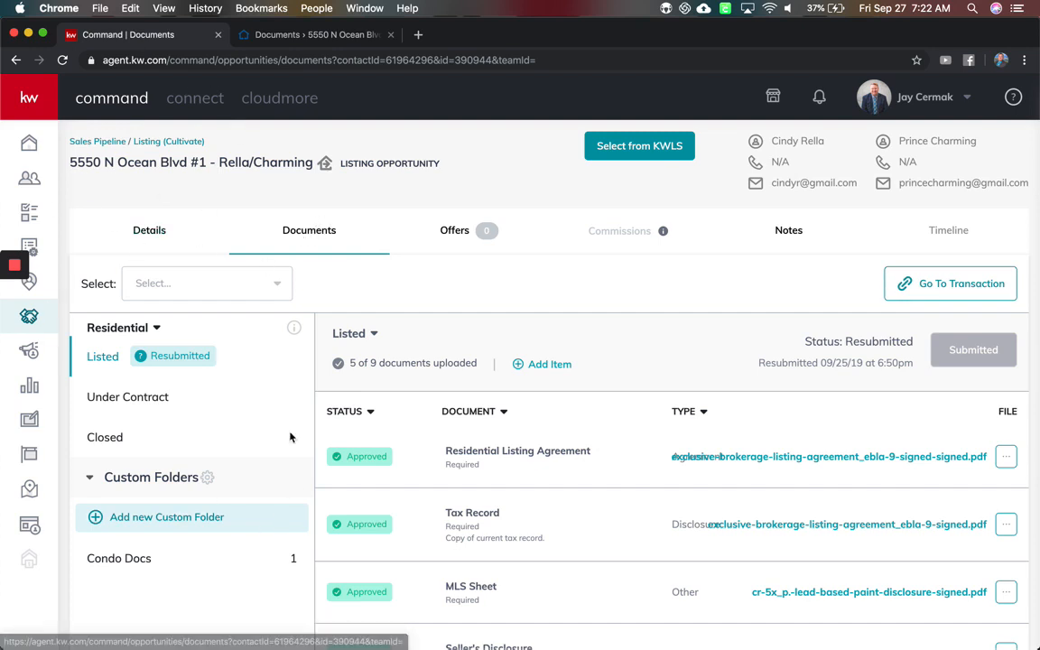
pyautogui.moveTo(963, 284)
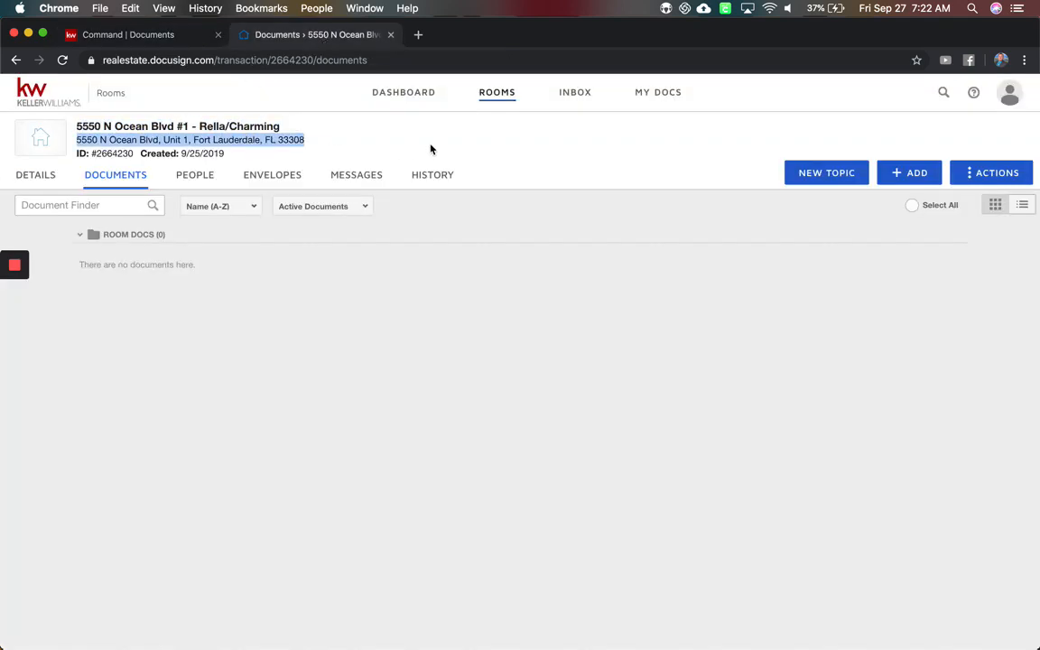
pyautogui.moveTo(790, 166)
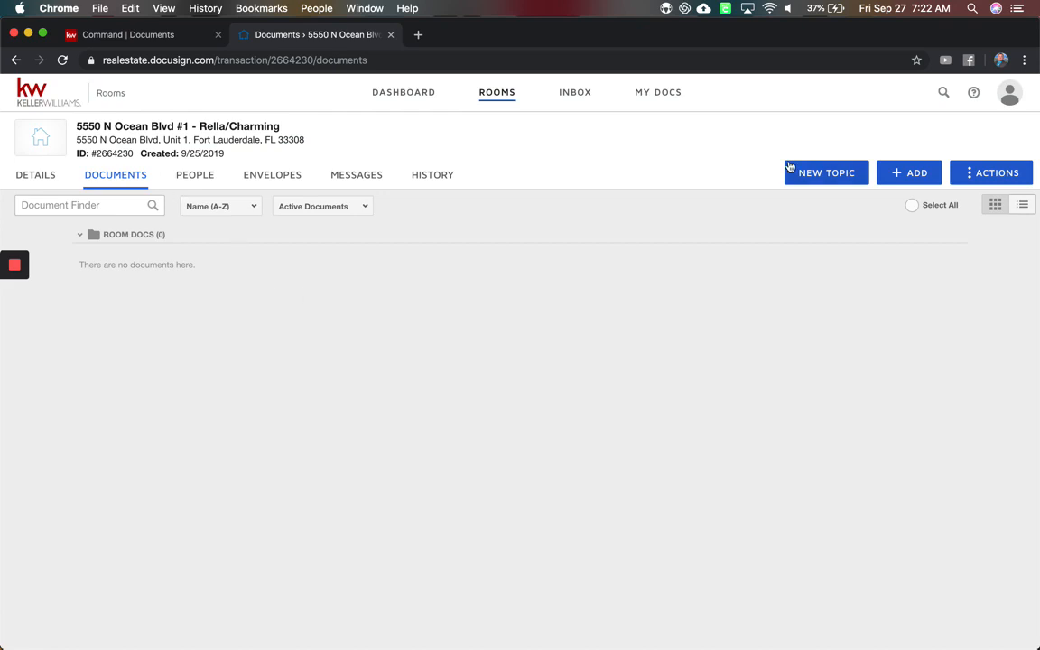
pyautogui.moveTo(906, 212)
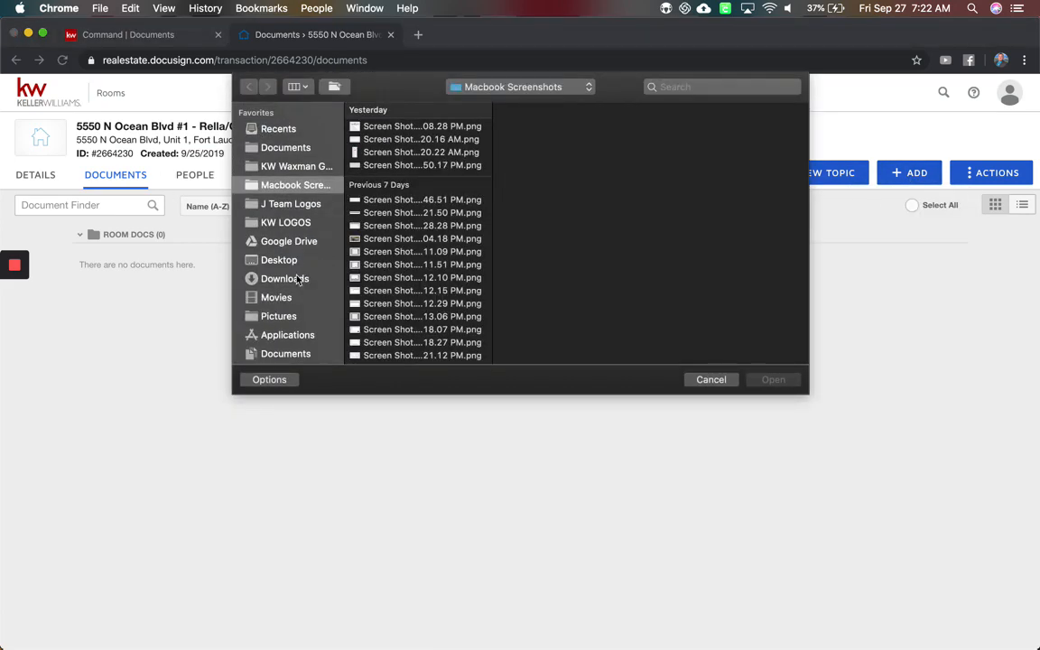
pyautogui.click(285, 278)
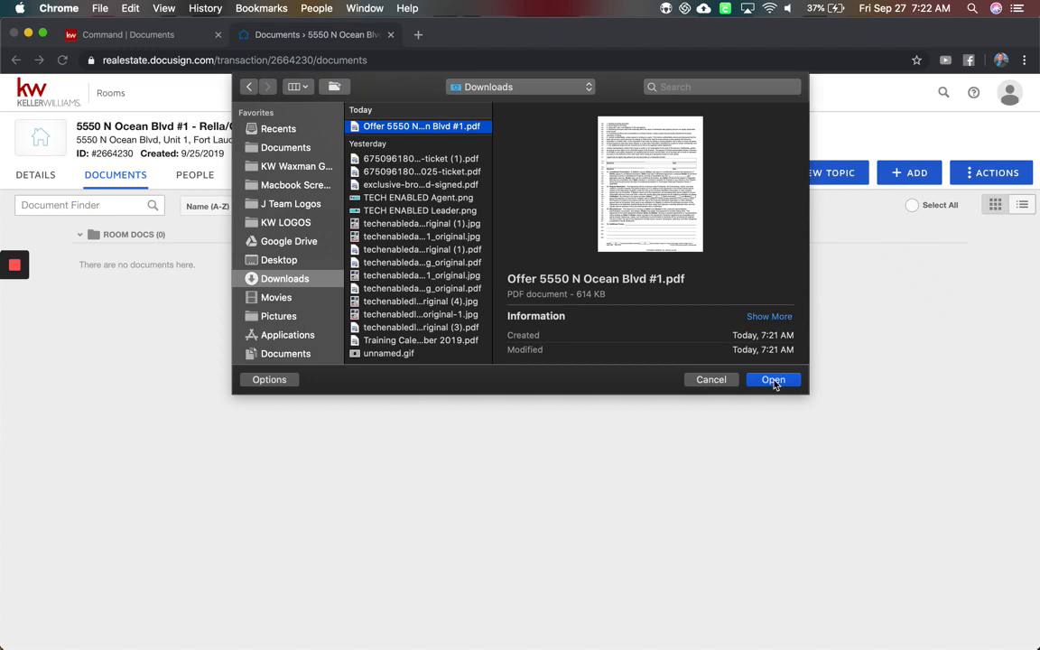
pyautogui.click(773, 380)
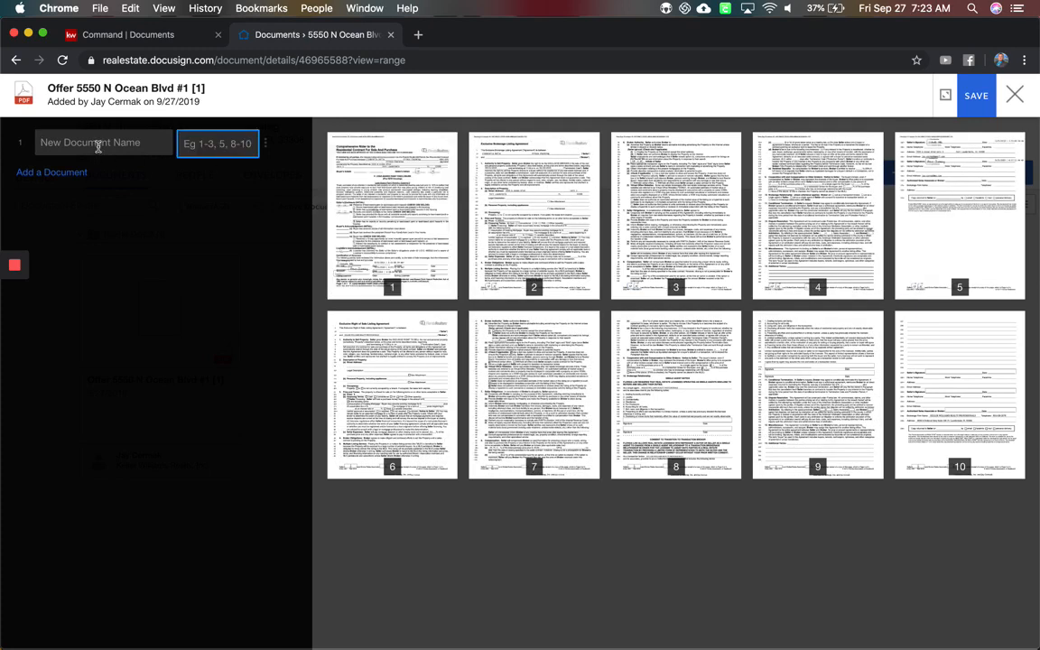
# Name page 1 'Lead Based Paint' and add a 'Listing Agreement' document for pages 2-5.
pyautogui.write('Lead Based Paint')
pyautogui.write('1')
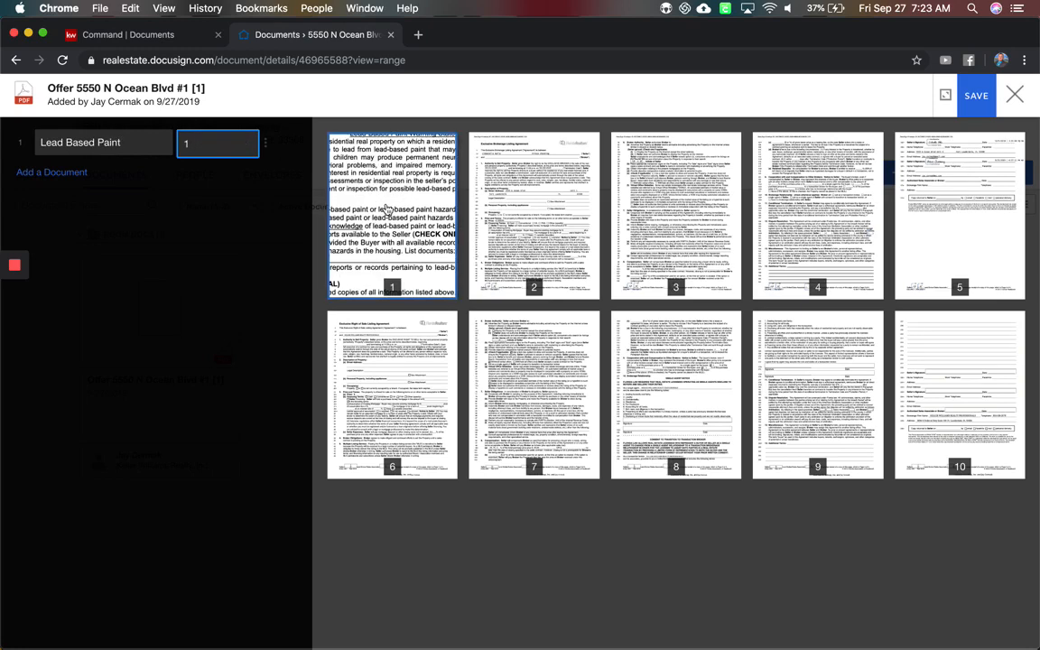
pyautogui.click(51, 173)
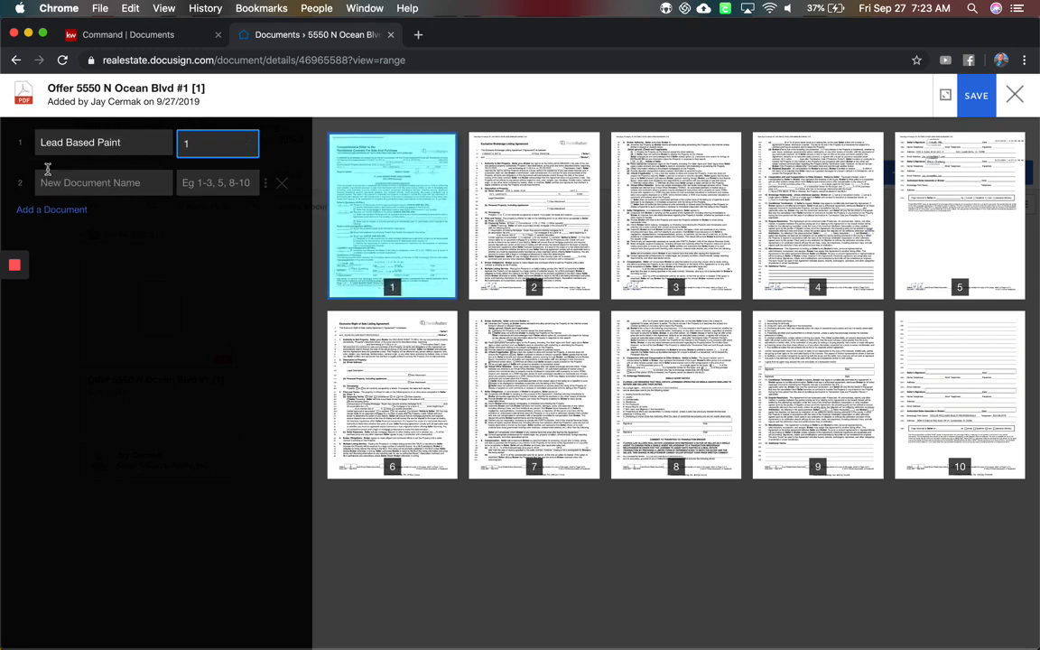
pyautogui.click(217, 182)
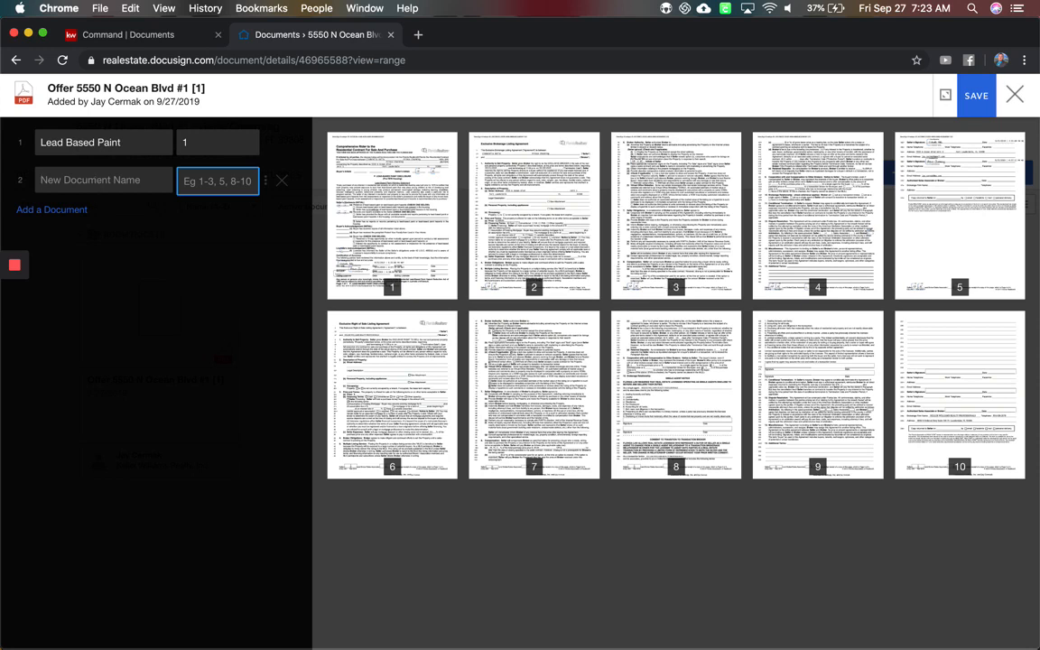
pyautogui.write('Listing Agreement')
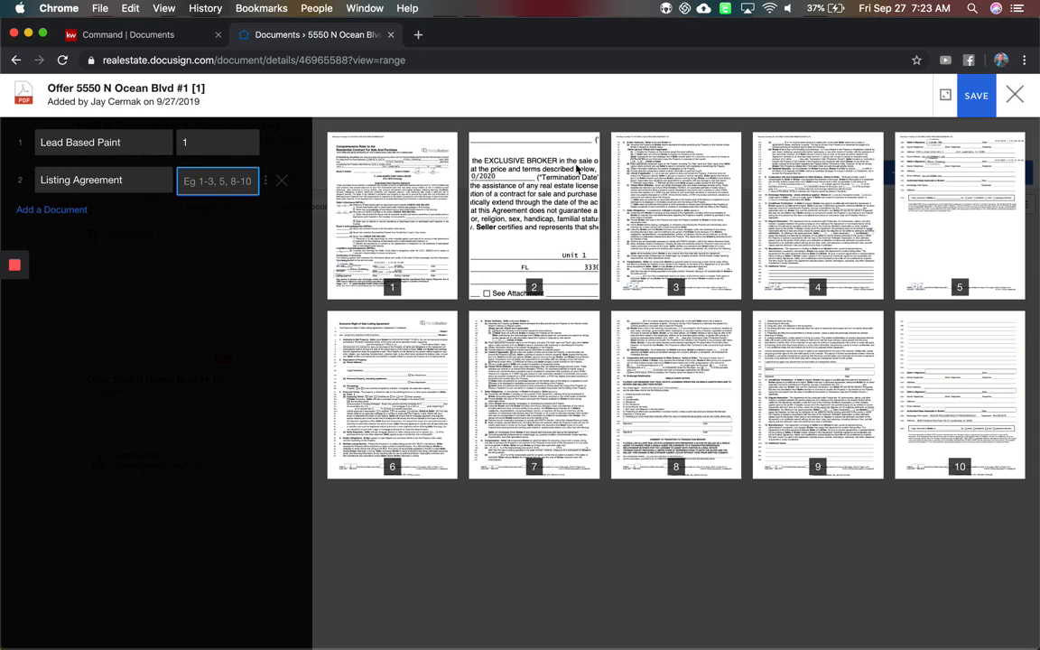
pyautogui.write('2-4')
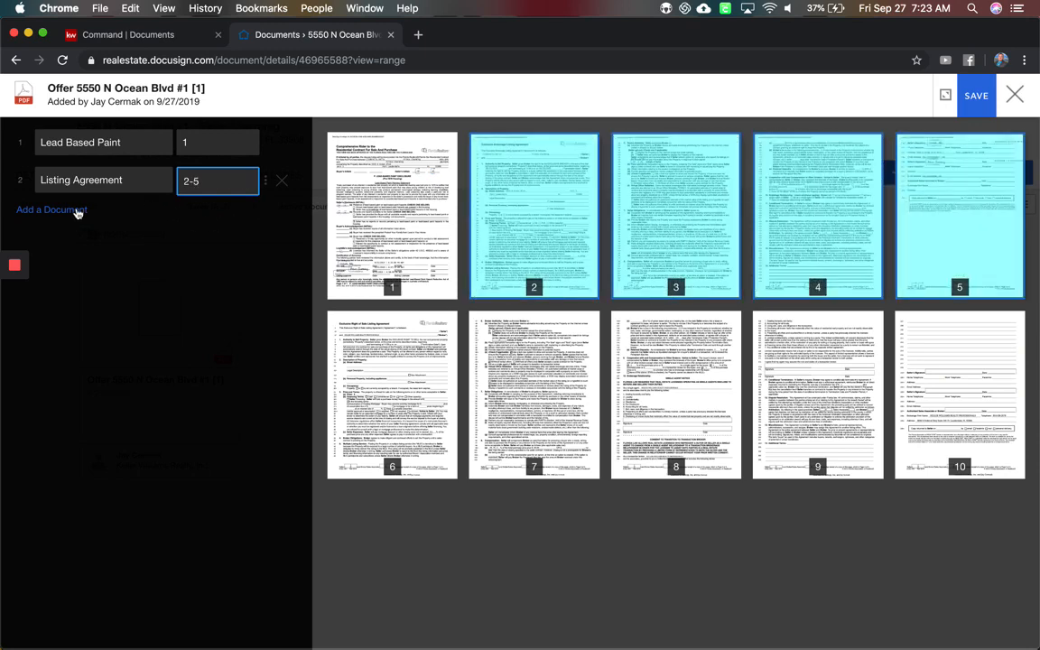
# Add a third document 'Sellers Disclosure' for pages 6-10 and save the split.
pyautogui.click(52, 210)
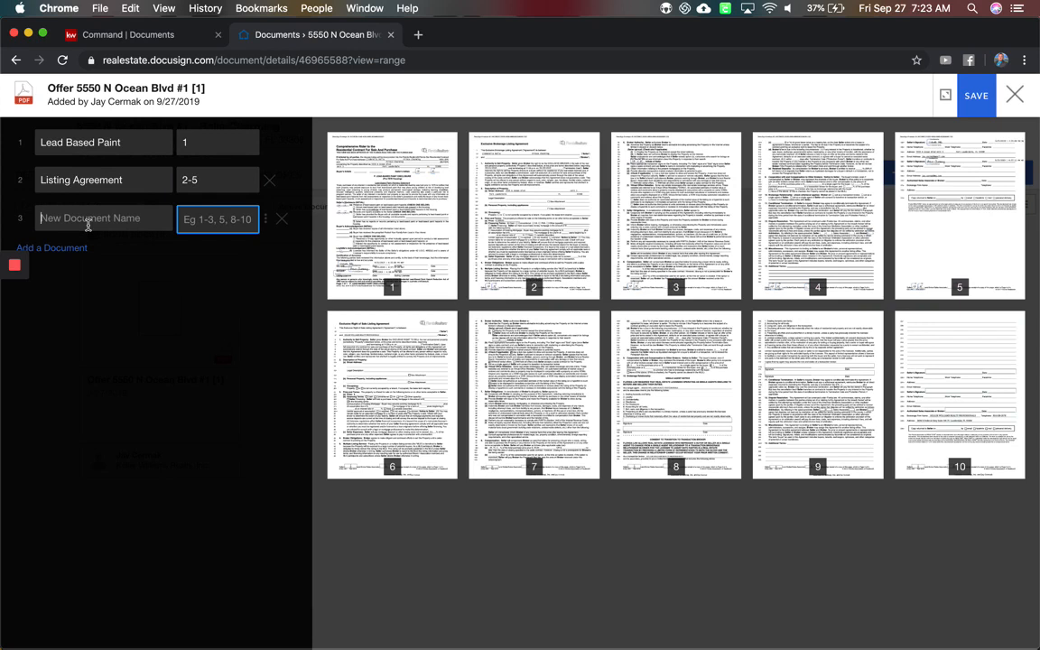
pyautogui.write('Seller Dis')
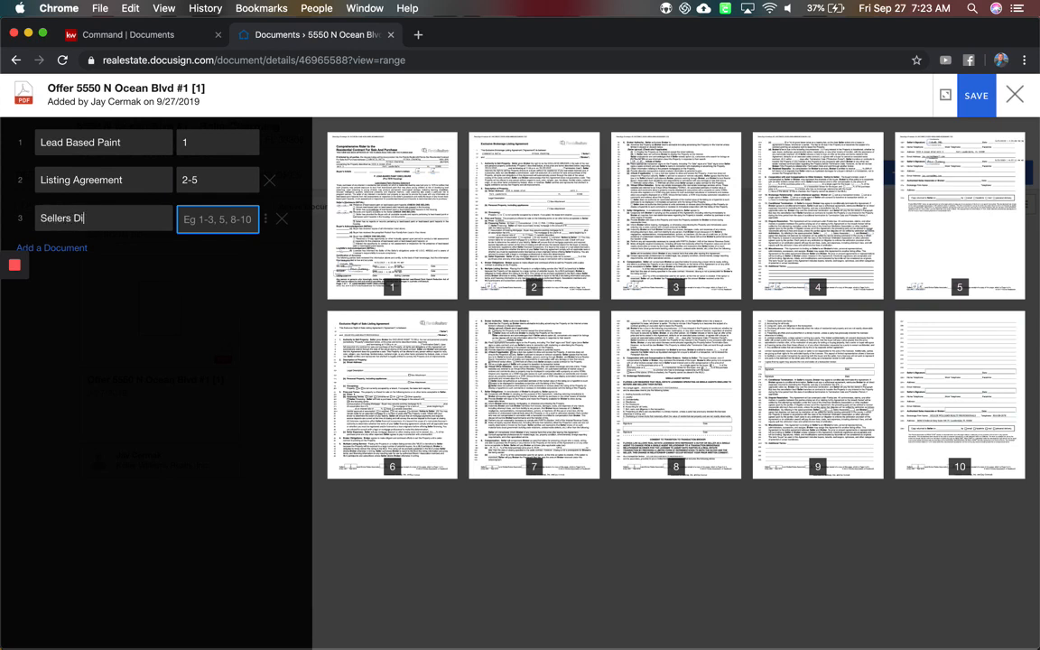
pyautogui.write('sclosure')
pyautogui.click(217, 219)
pyautogui.write('6-10')
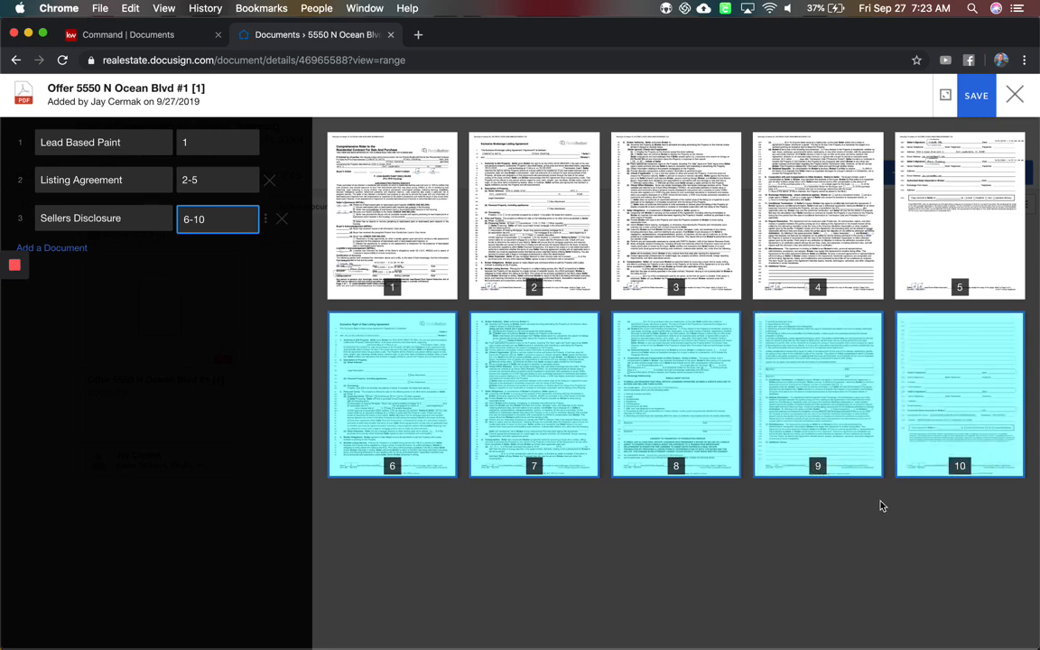
pyautogui.moveTo(76, 247)
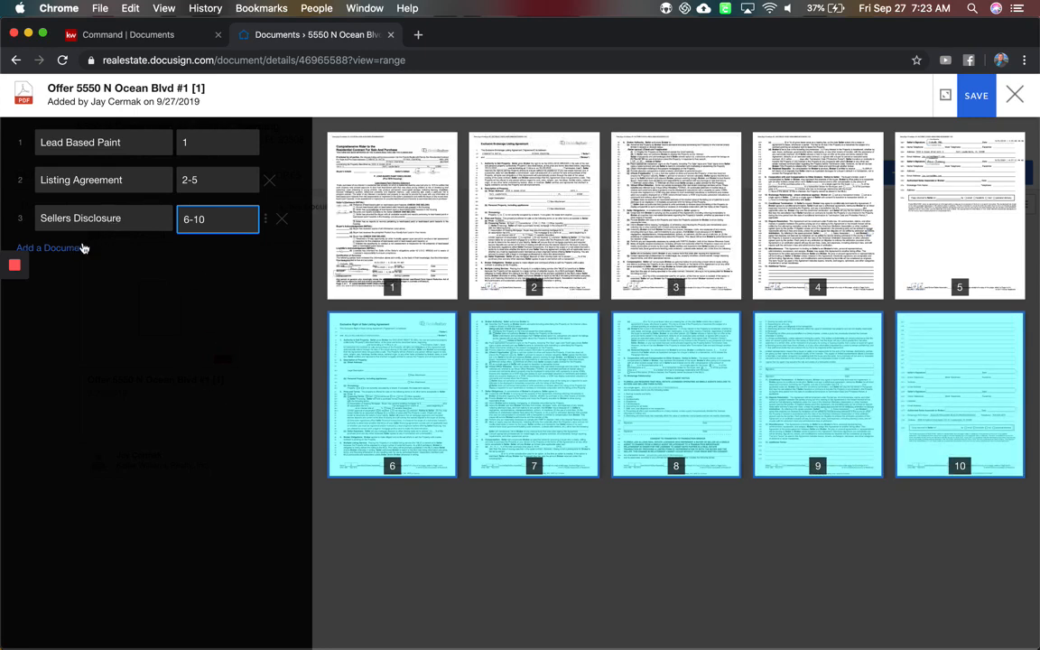
pyautogui.click(1005, 95)
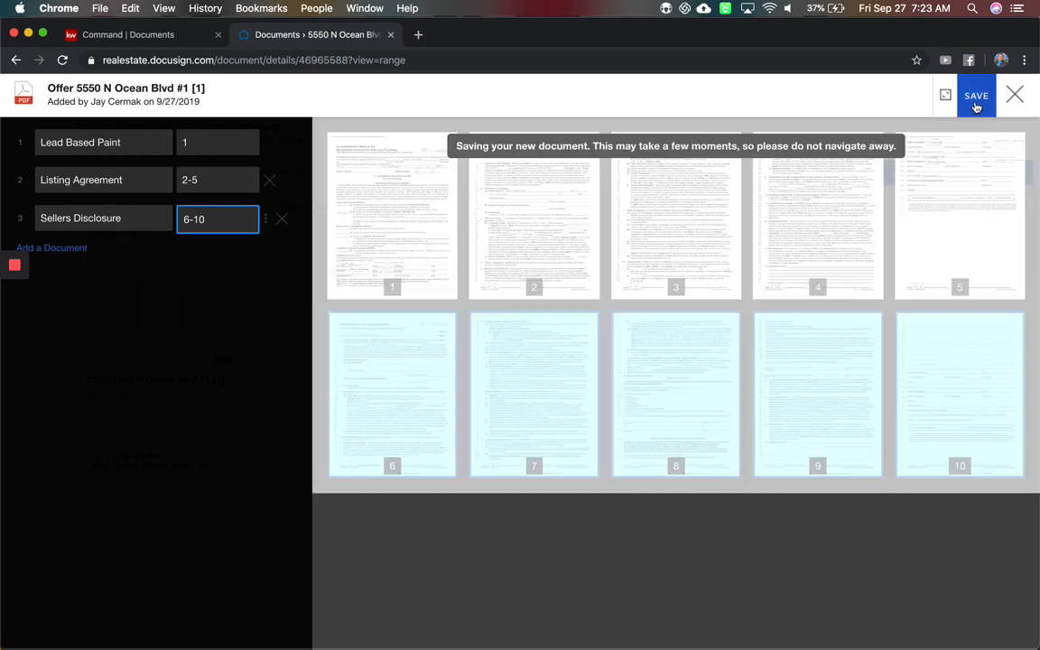
# Confirm the room lists the three split documents and the offer, then return to Command.
pyautogui.click(976, 95)
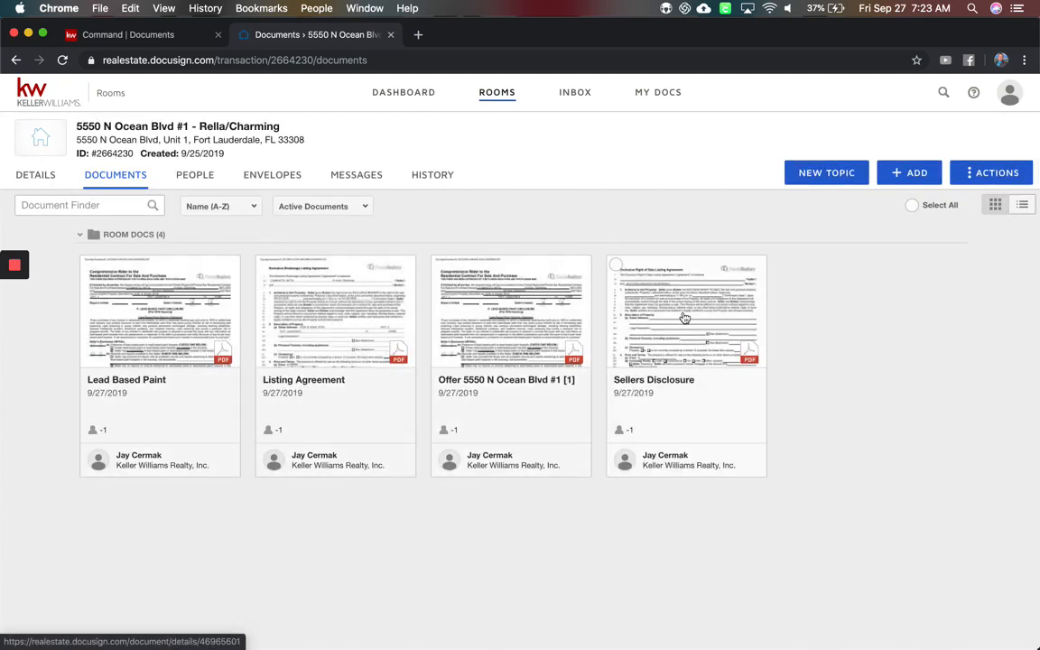
pyautogui.click(136, 34)
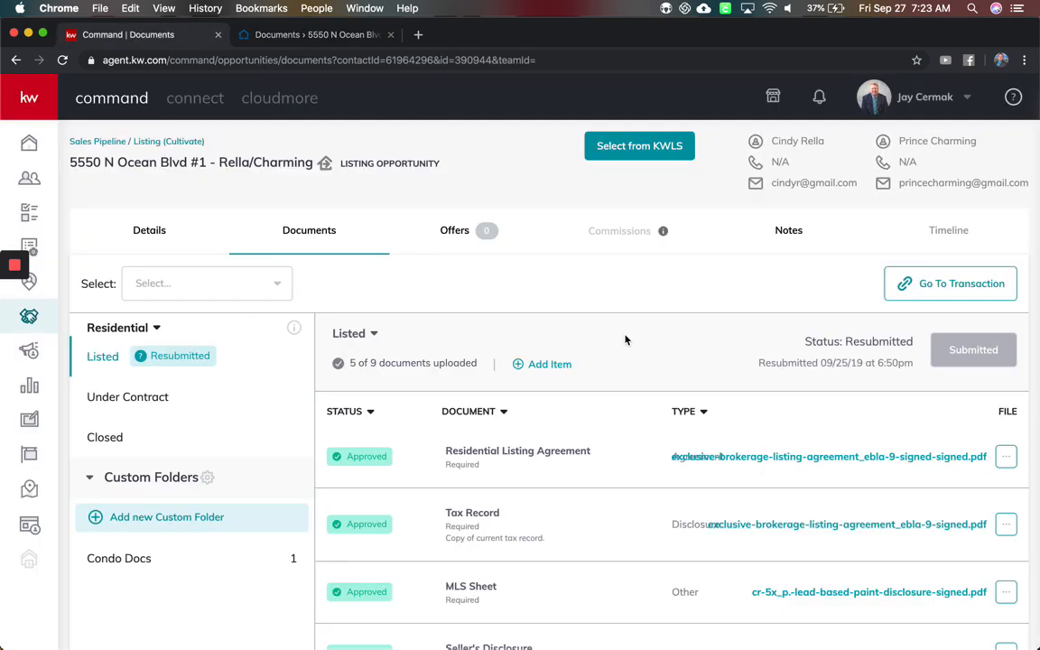
# Pick DocuSign's Lead Based Paint.pdf as the file for the Lead-Based Paint Addendum item.
pyautogui.scroll(-3)
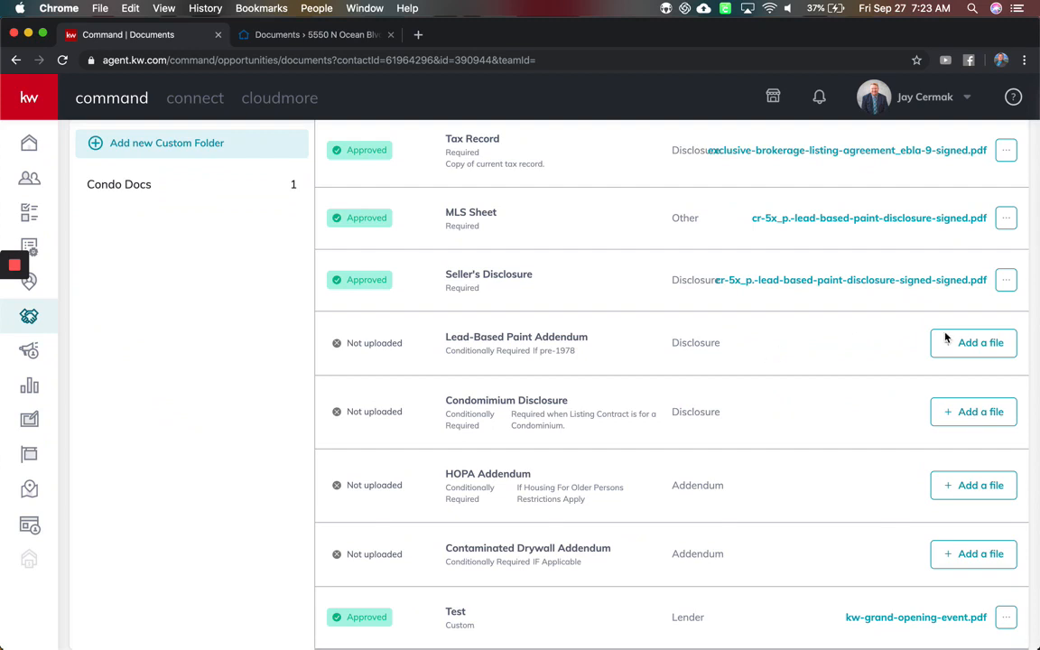
pyautogui.click(973, 343)
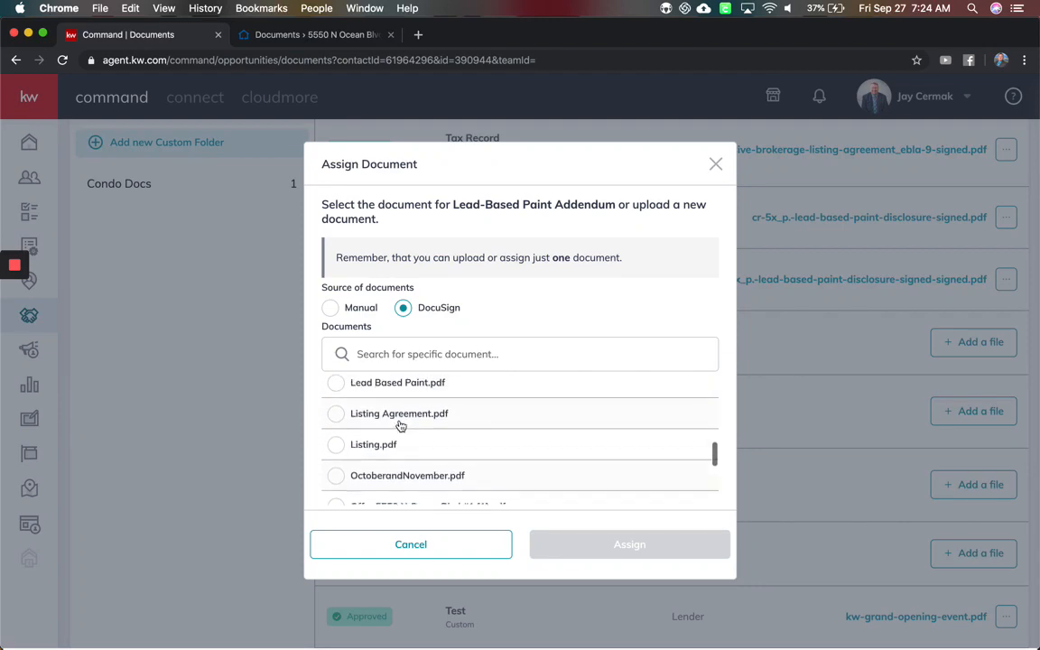
pyautogui.click(335, 418)
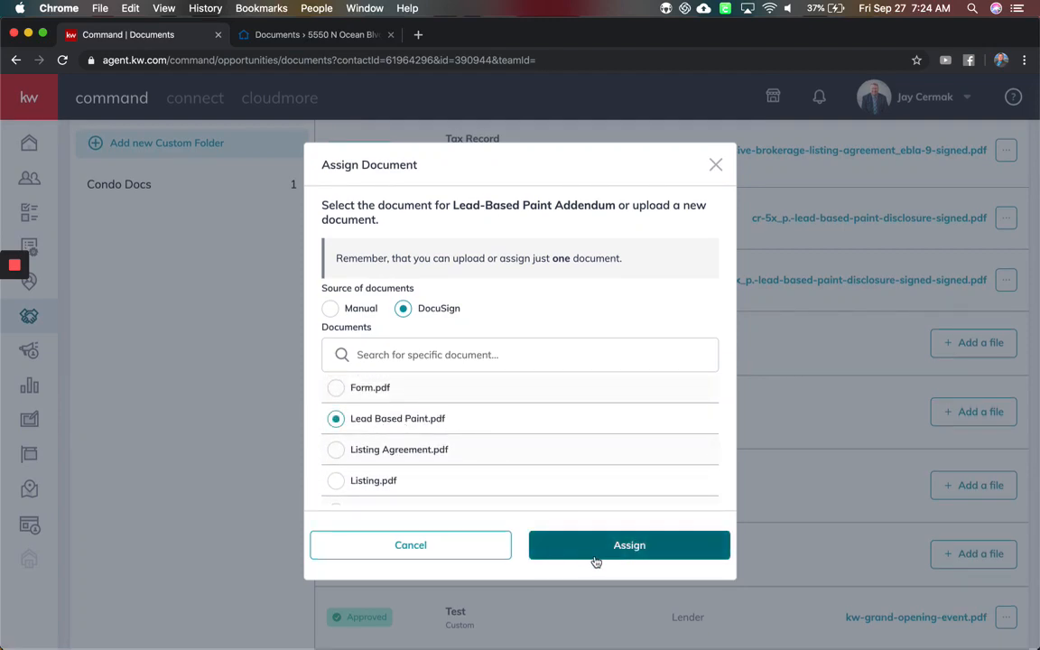
# Assign Lead Based Paint to the addendum and preview the attached lead-based-paint.pdf.
pyautogui.click(629, 545)
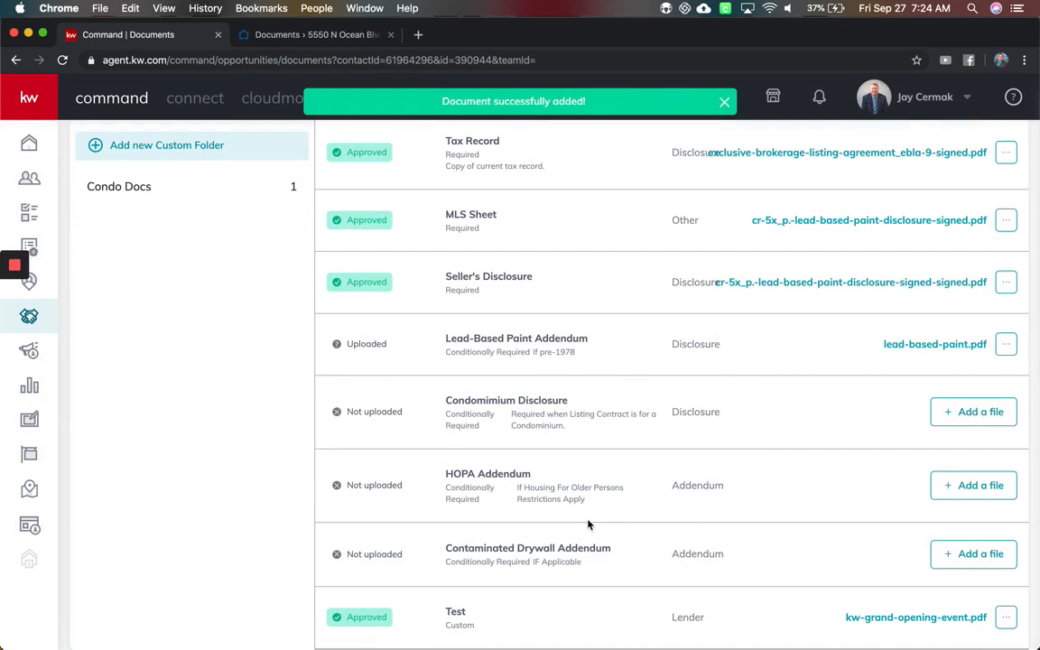
pyautogui.moveTo(978, 336)
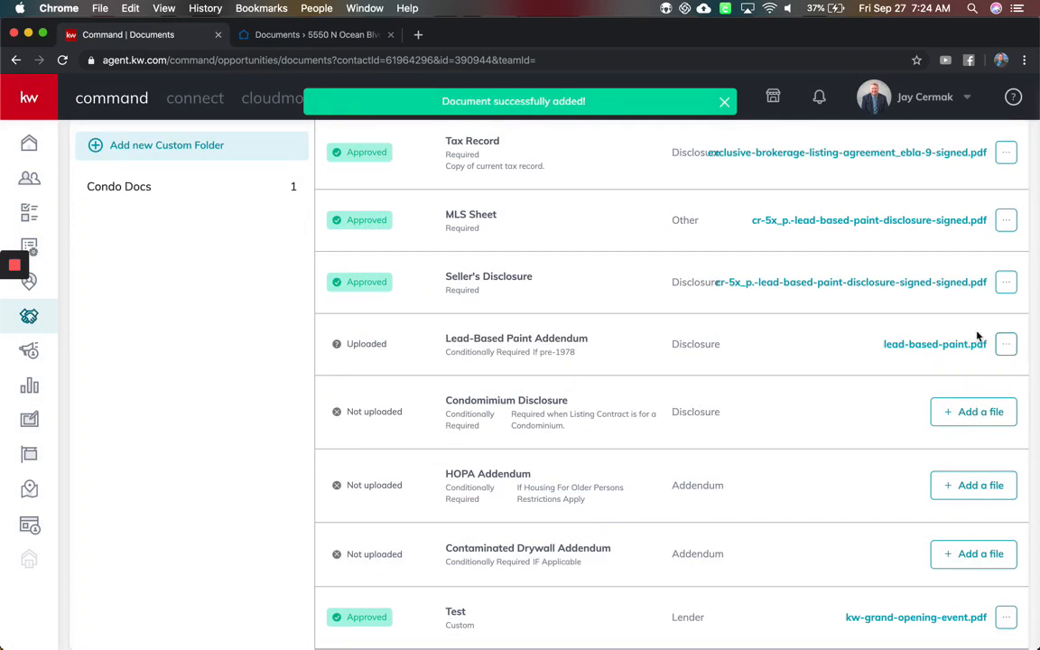
pyautogui.click(936, 344)
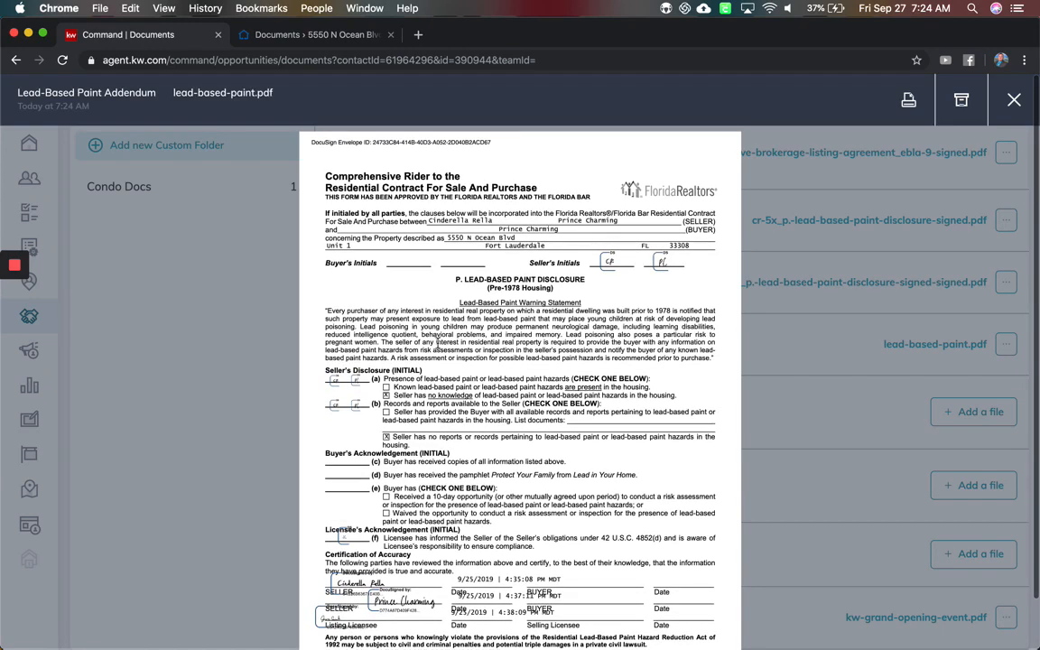
pyautogui.click(1009, 106)
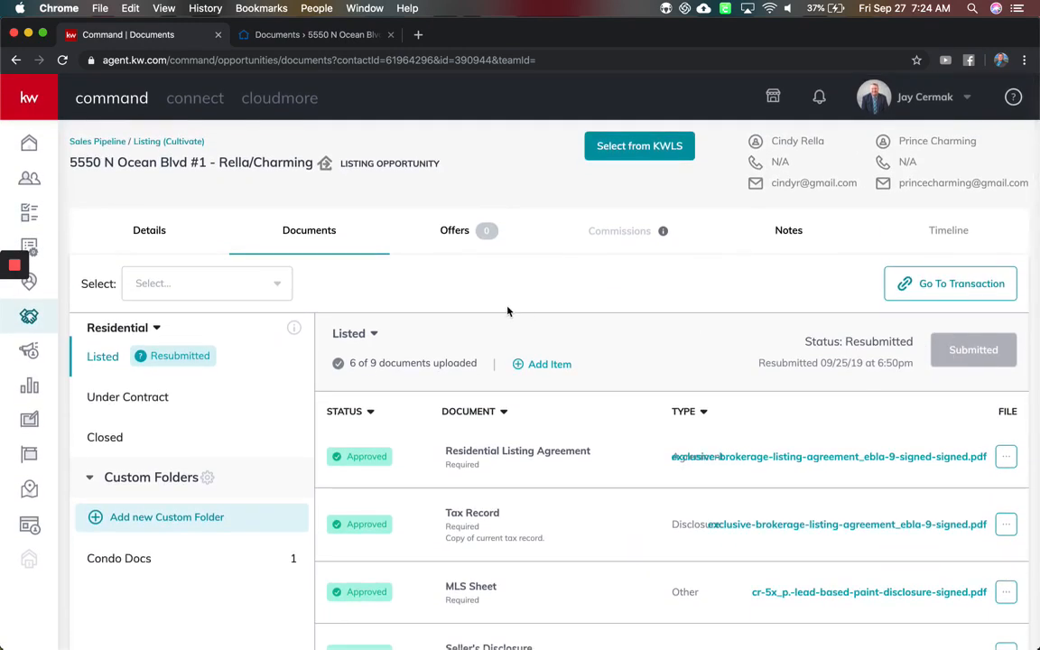
# Go back to the DocuSign room and open the Lead Based Paint card's action menu, then dismiss it.
pyautogui.click(312, 35)
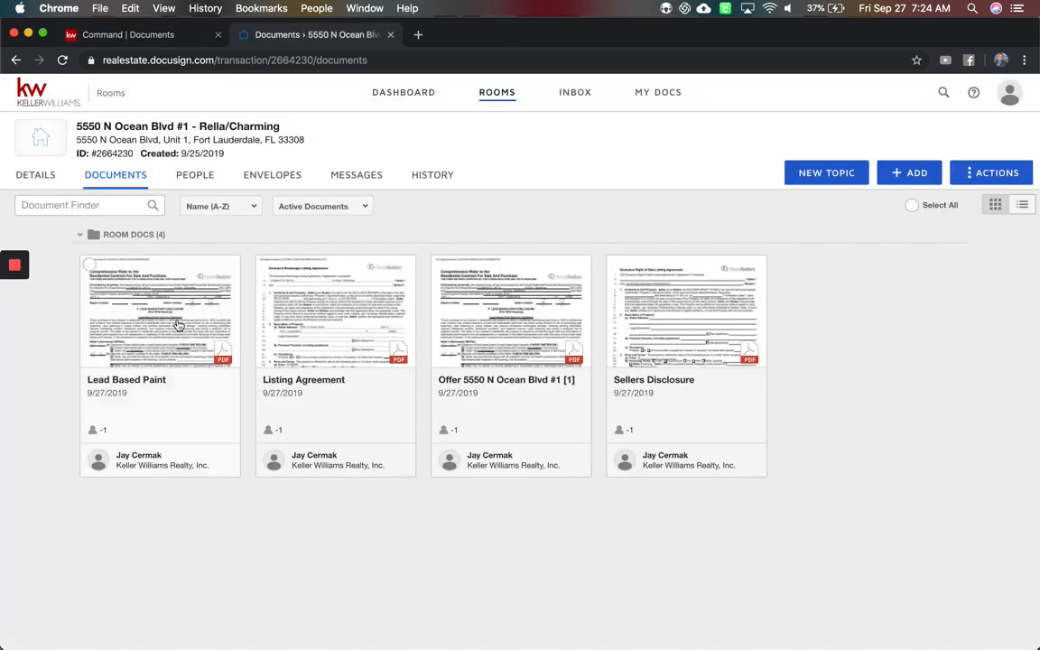
pyautogui.rightClick(161, 311)
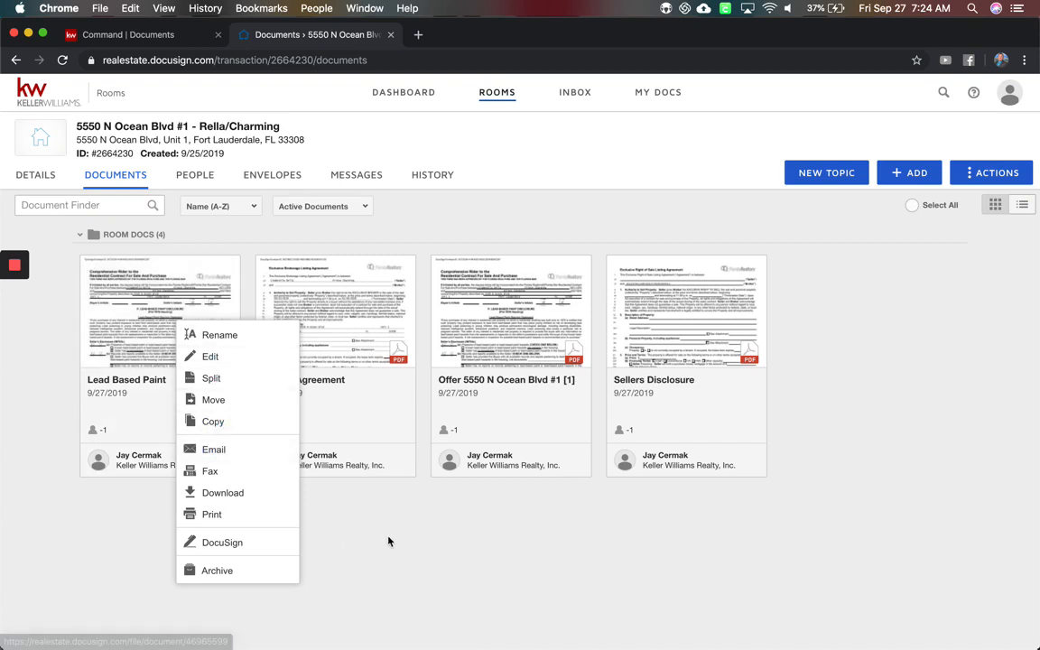
pyautogui.moveTo(426, 571)
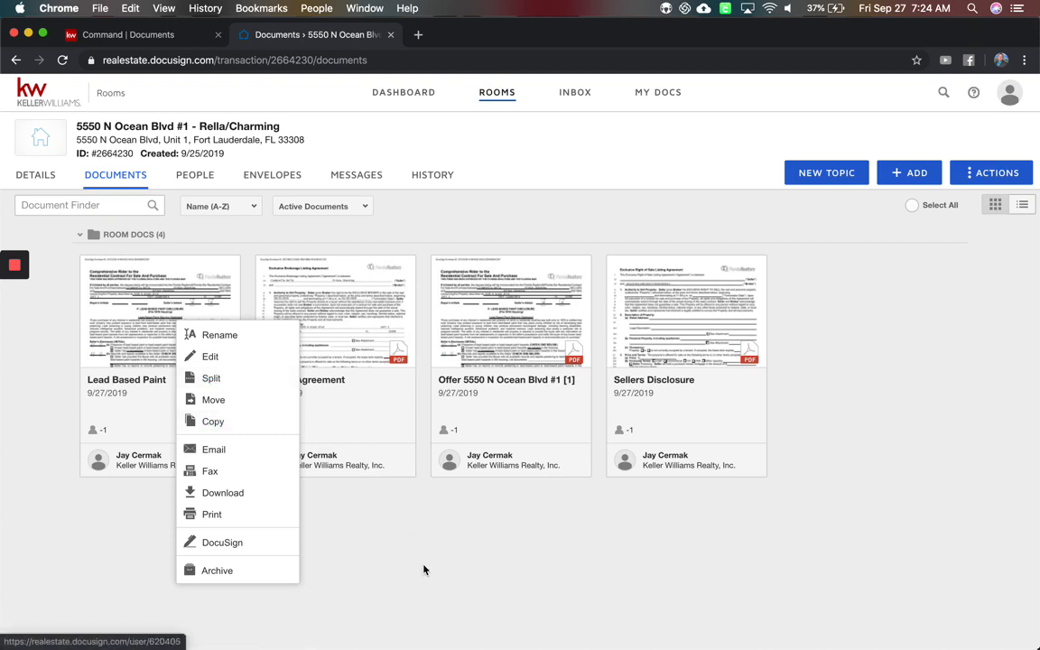
pyautogui.click(426, 571)
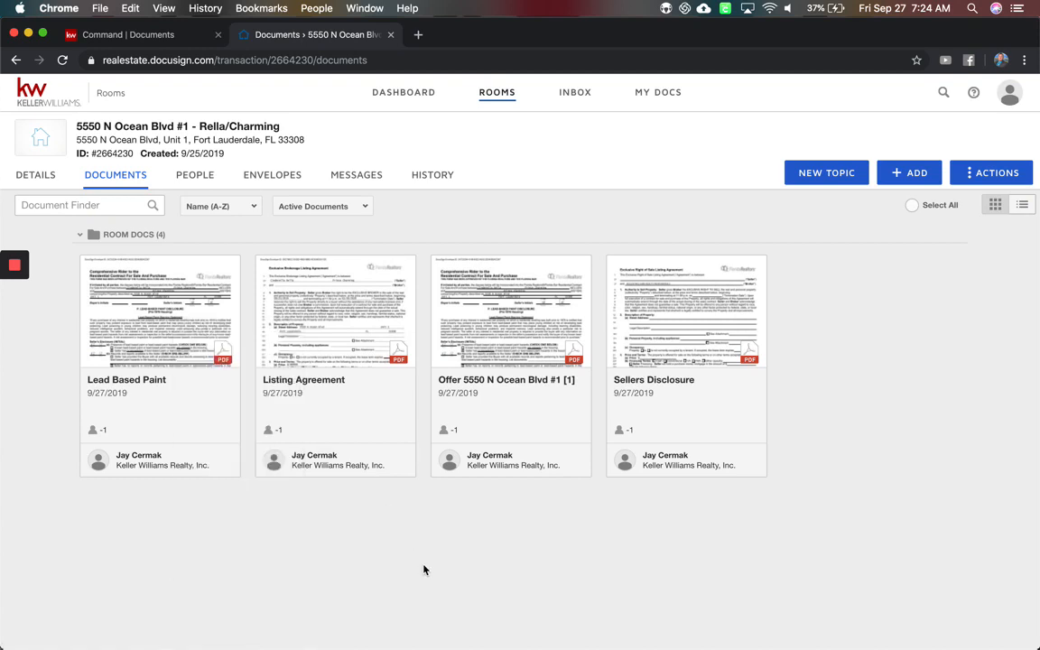